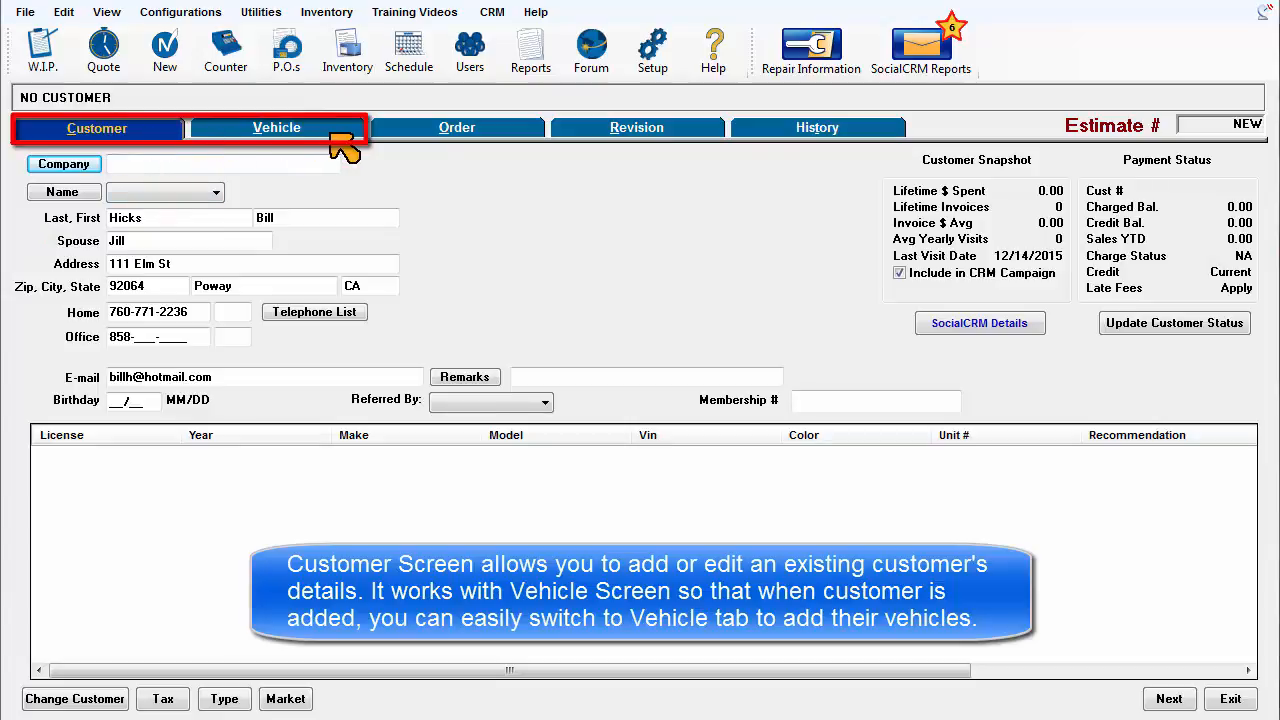
Find Harkins 7/24 Repair in the company list by searching 'hark' under the H companies
left_click(276, 127)
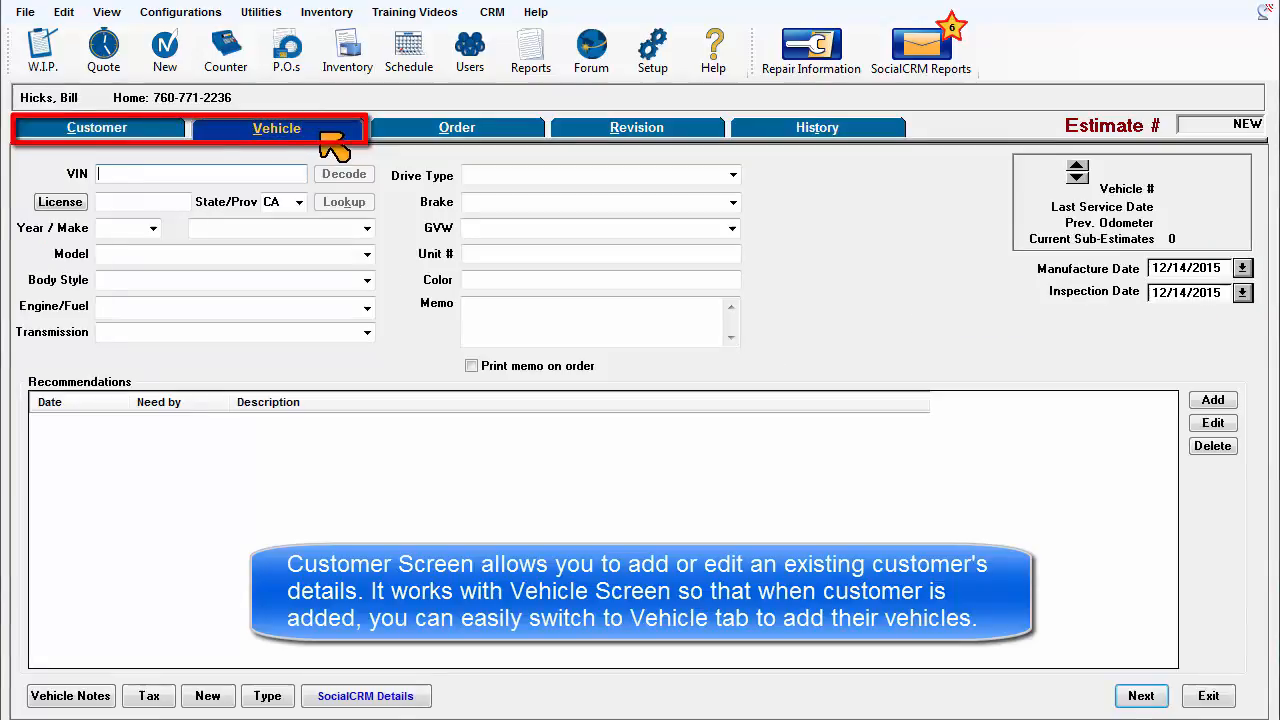
left_click(96, 127)
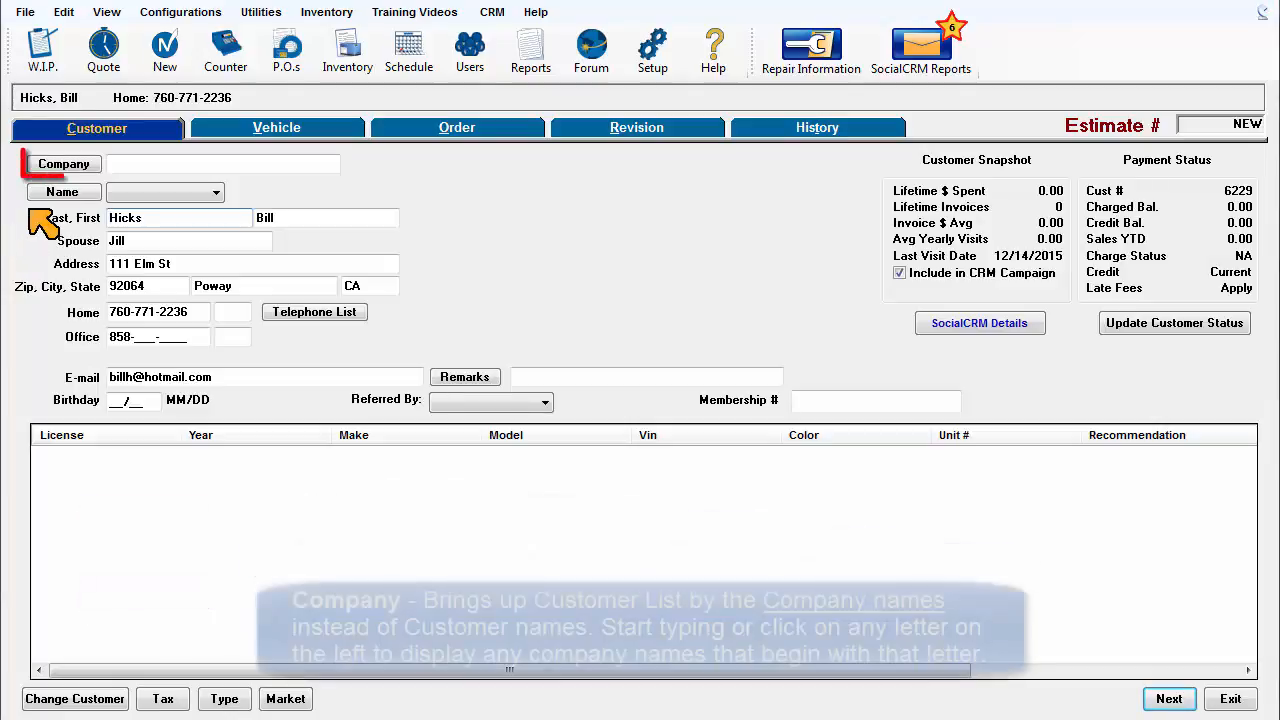
left_click(63, 163)
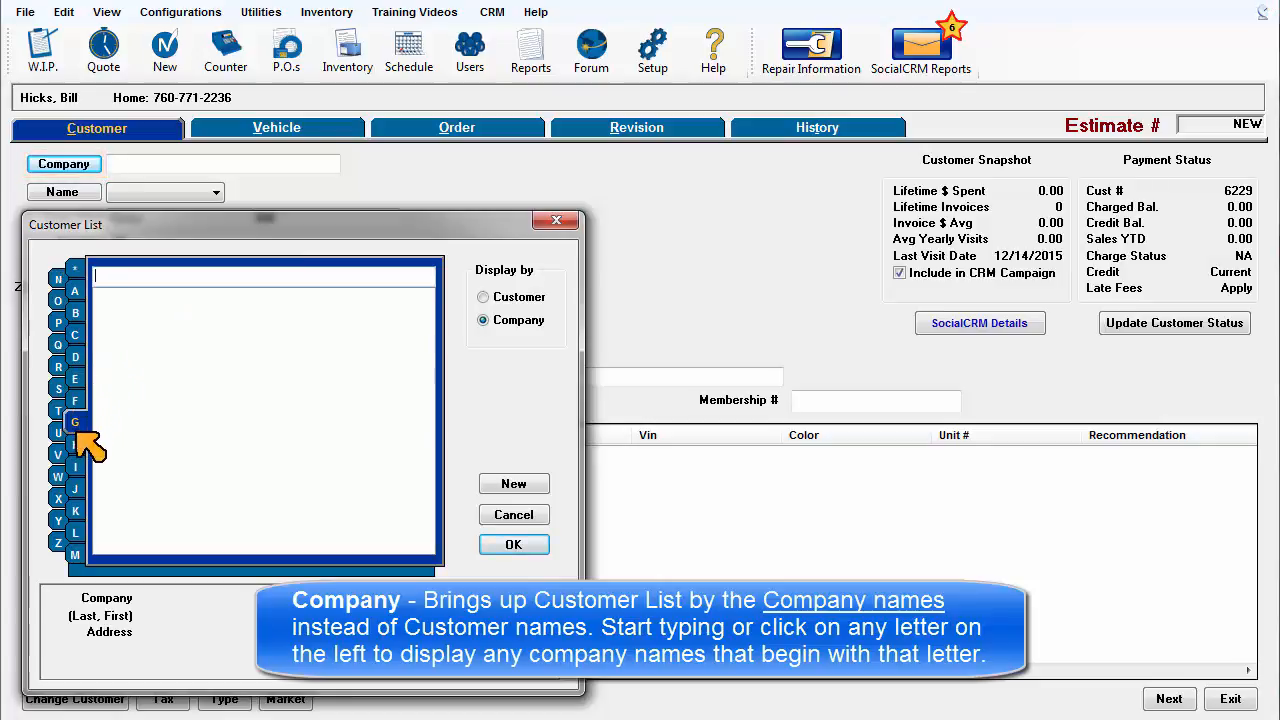
left_click(75, 443)
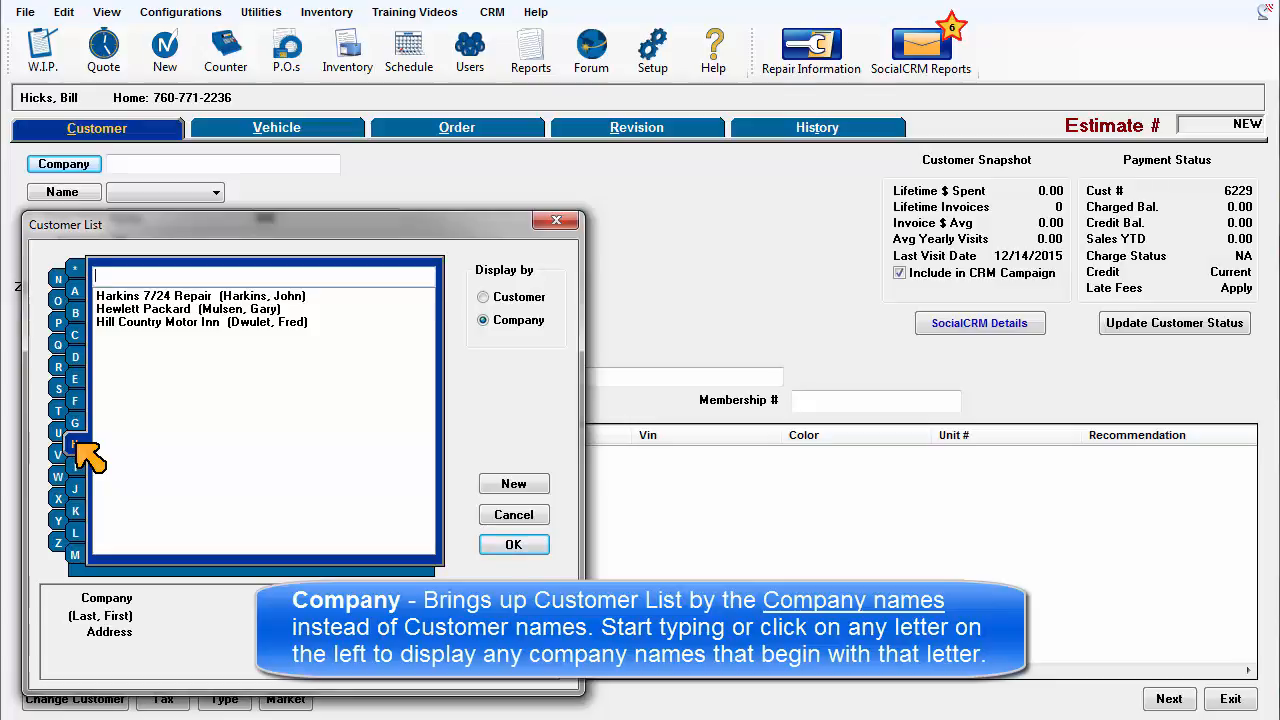
type("hark")
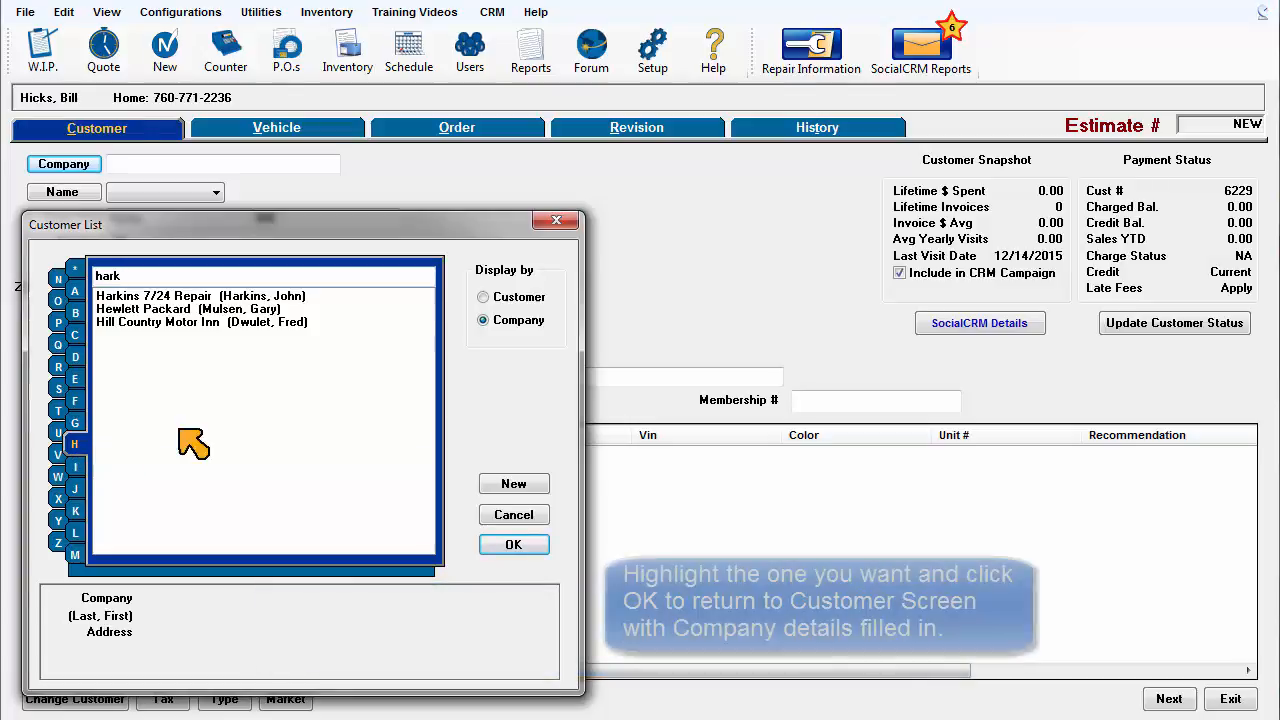
left_click(199, 295)
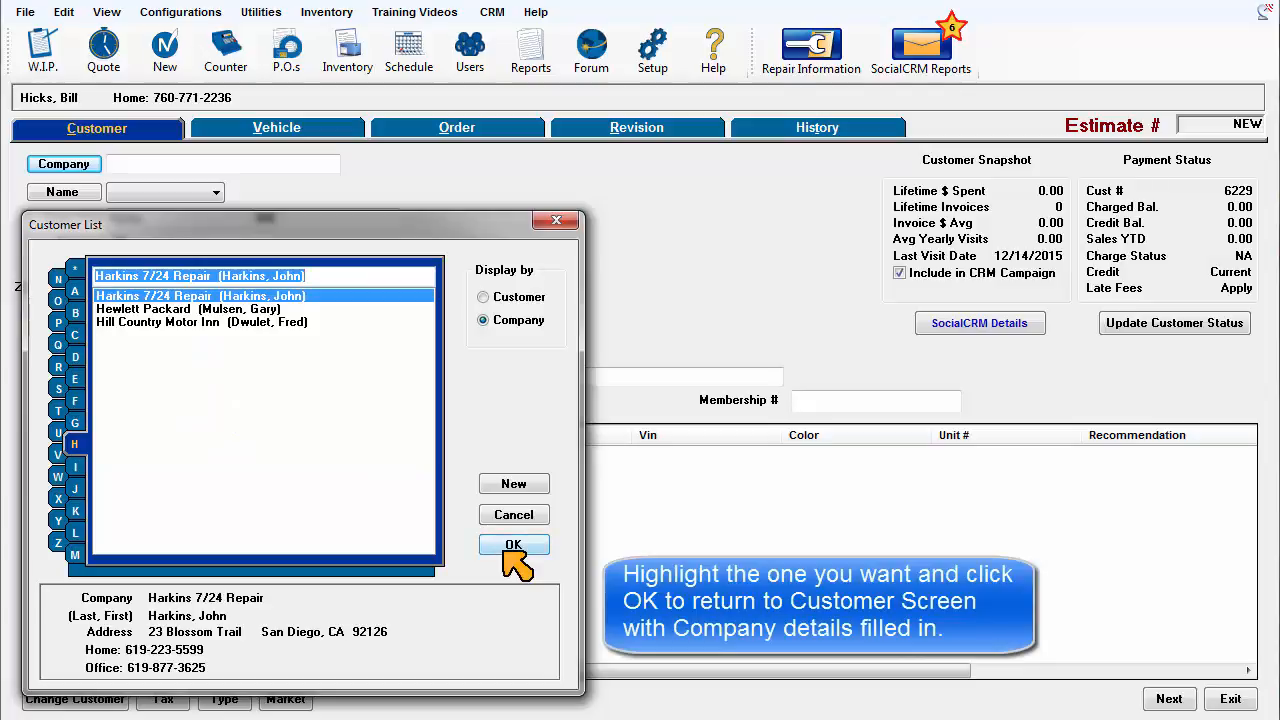
left_click(513, 544)
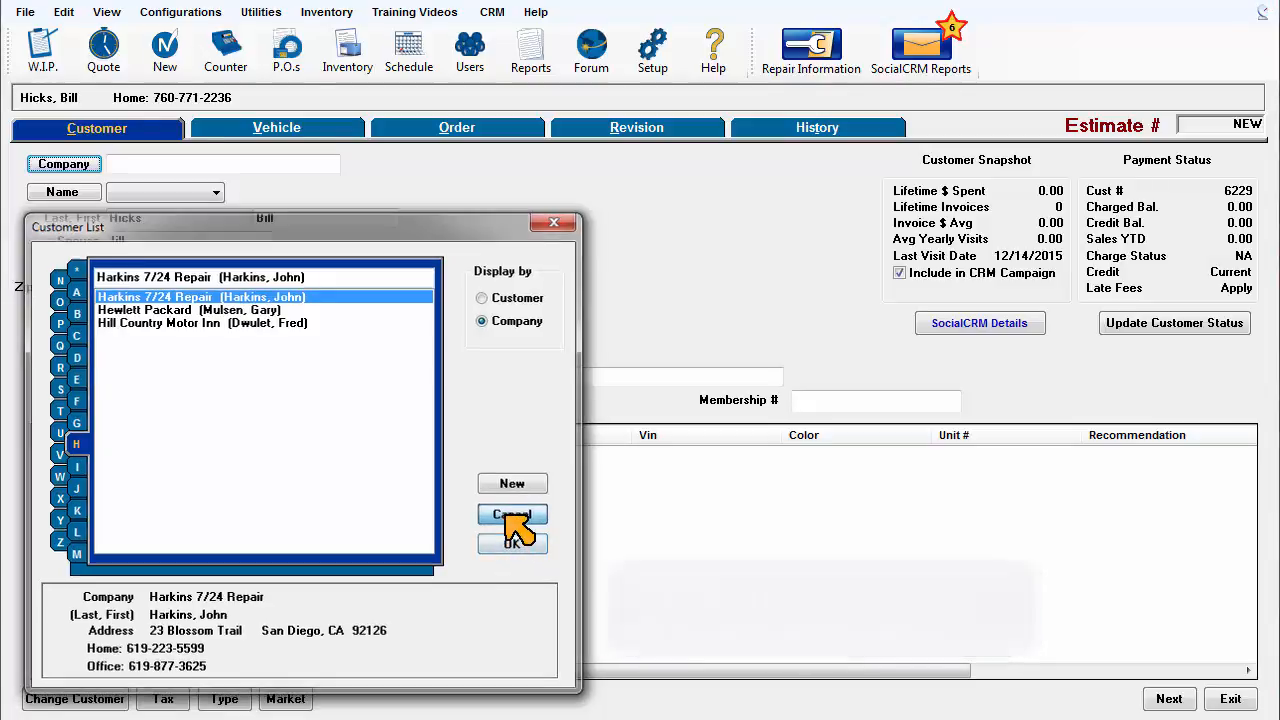
left_click(62, 191)
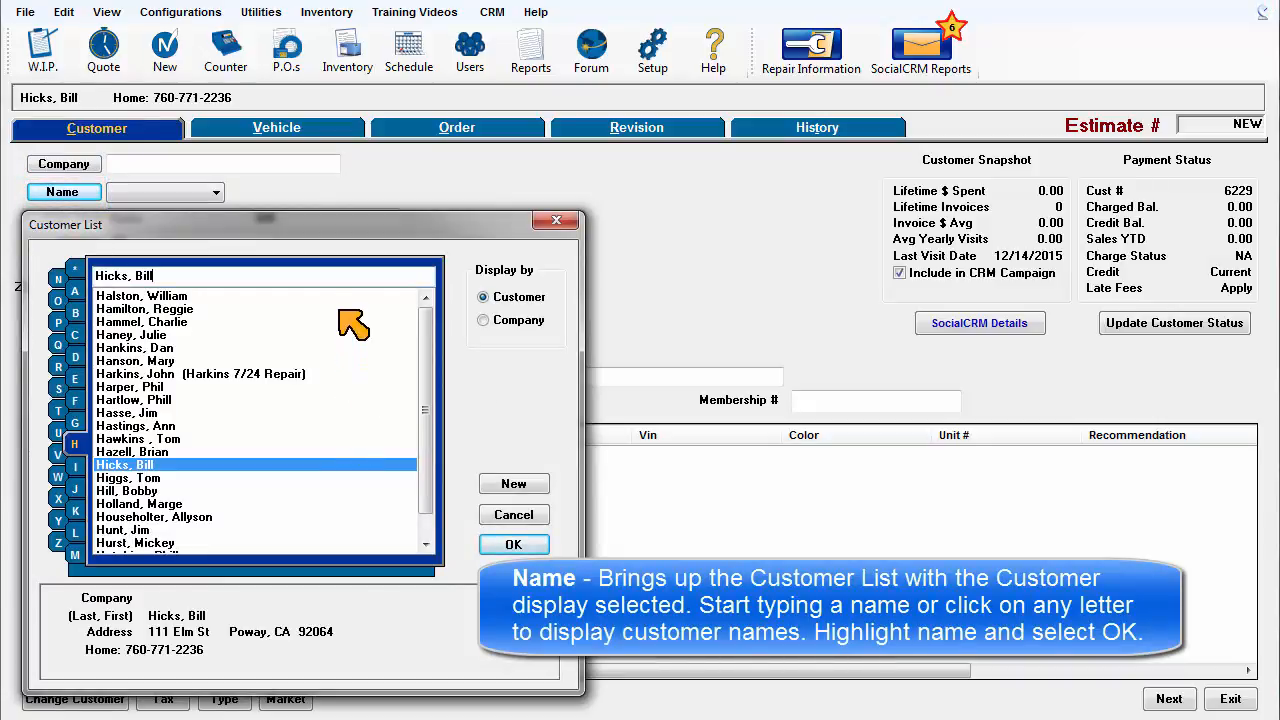
mouse_move(95, 490)
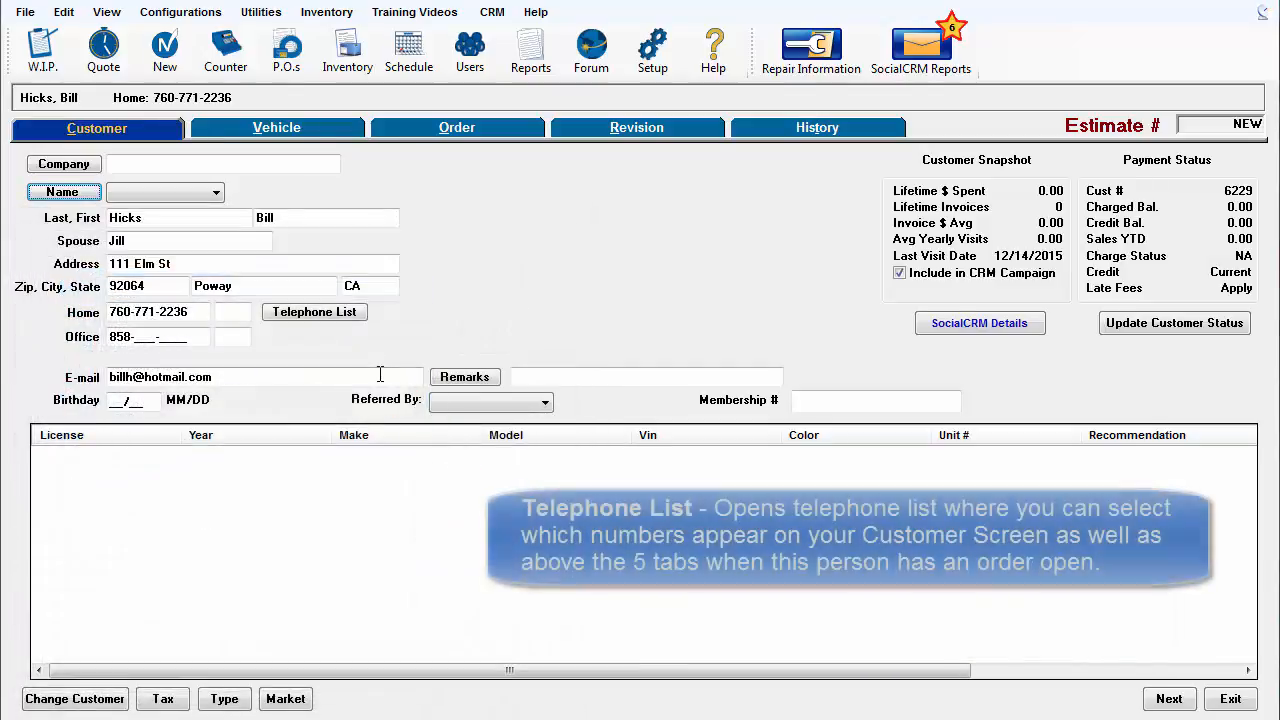
left_click(314, 311)
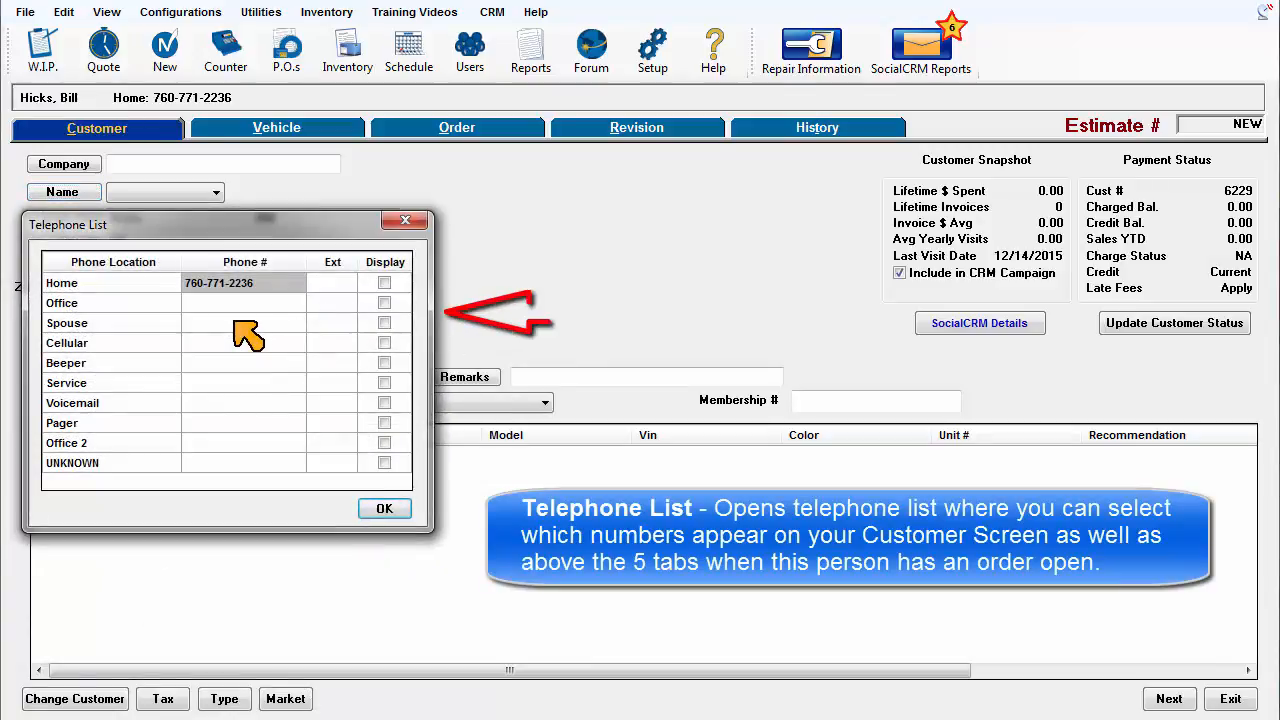
left_click(384, 283)
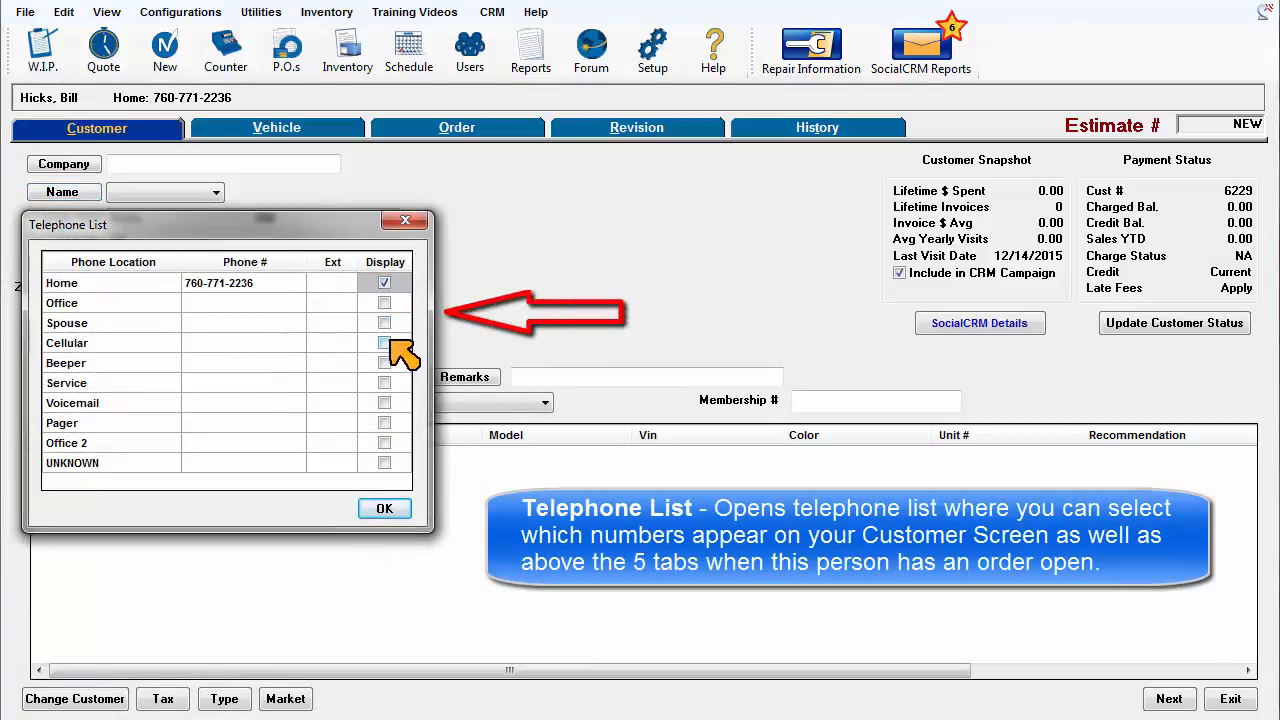
left_click(384, 343)
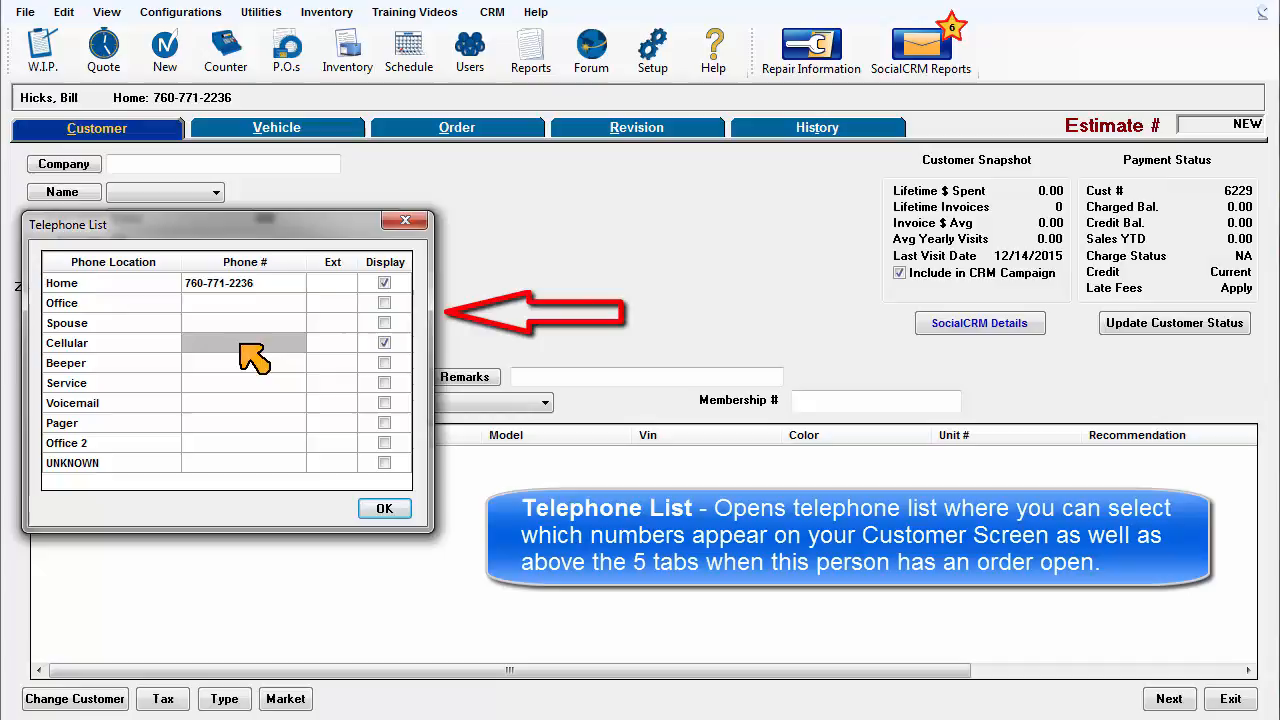
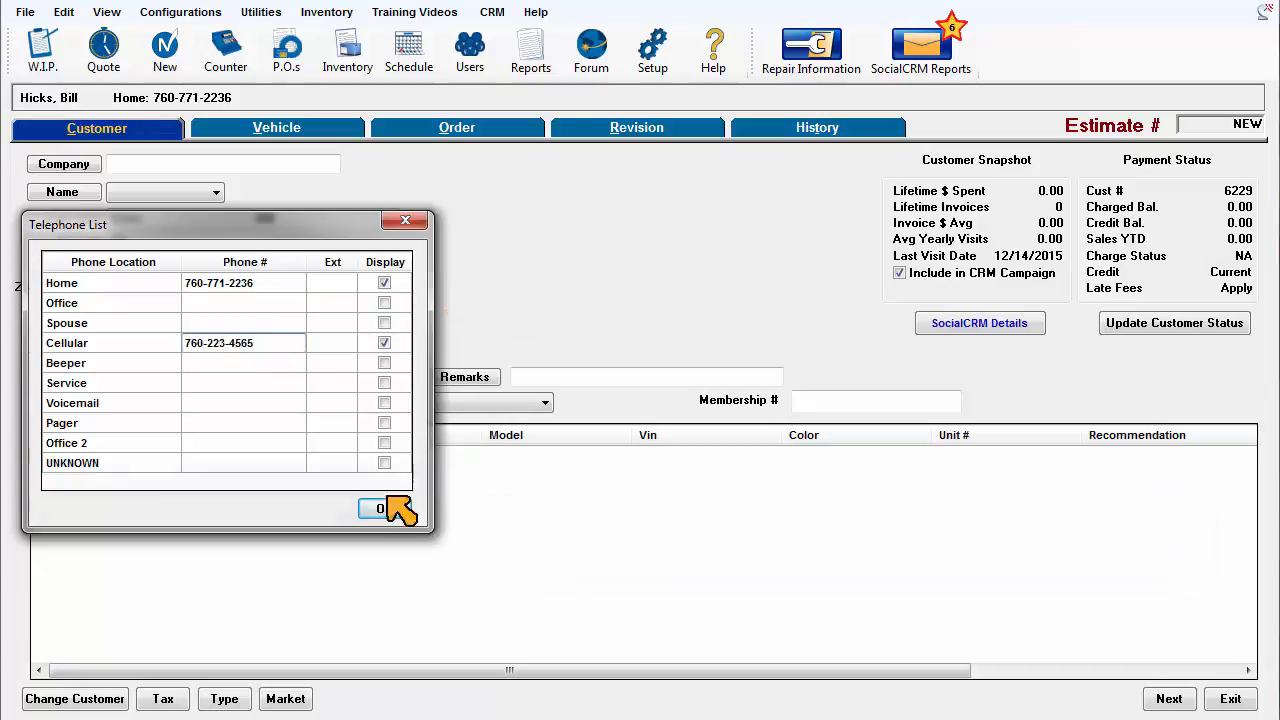
left_click(374, 509)
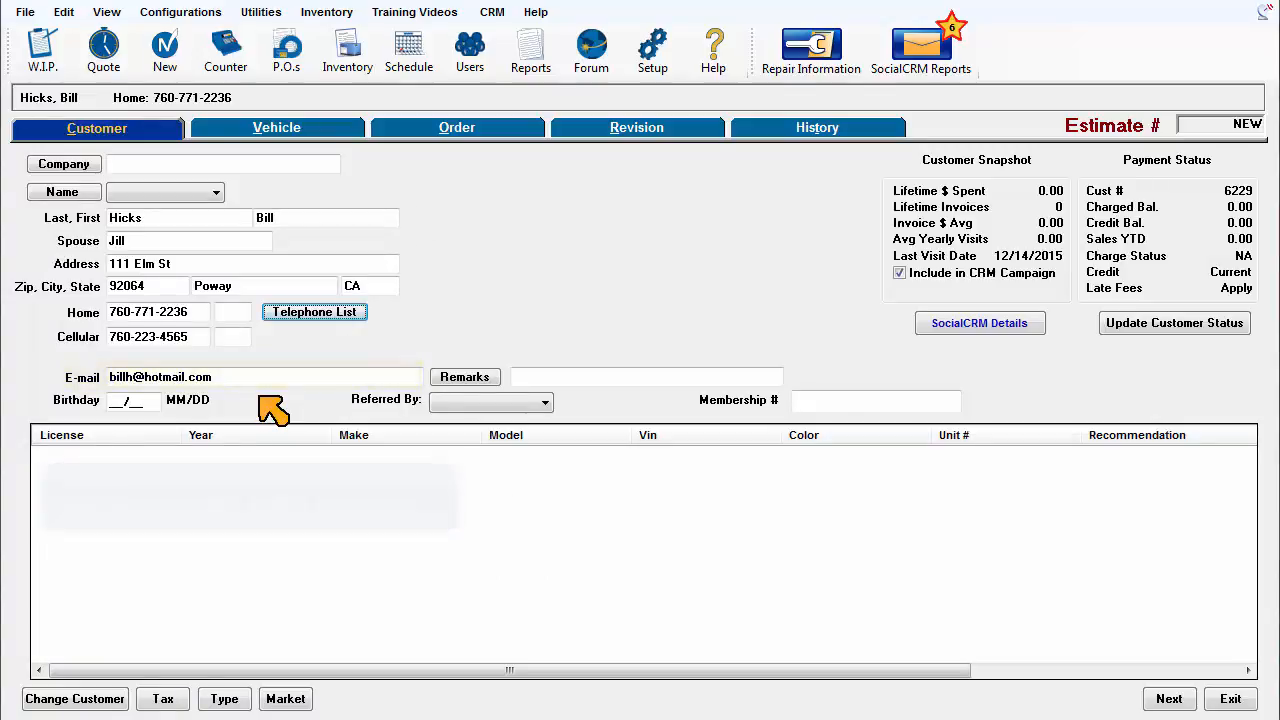
left_click(464, 377)
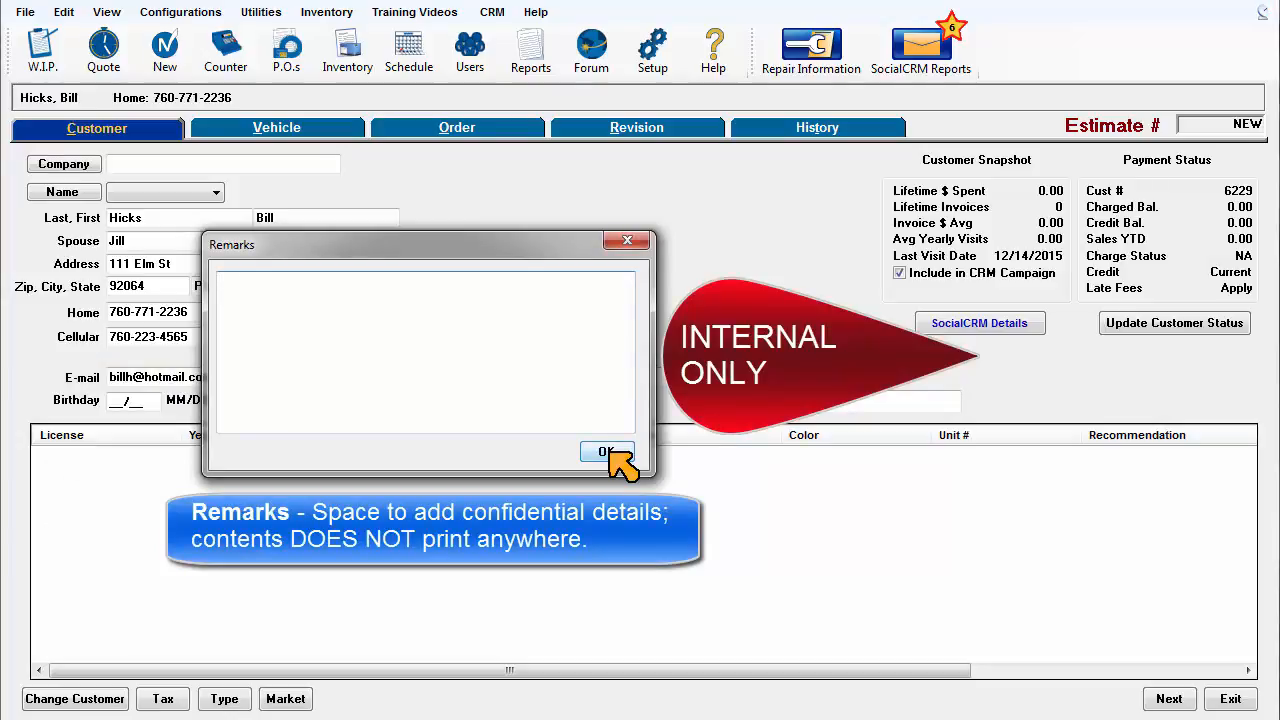
left_click(607, 452)
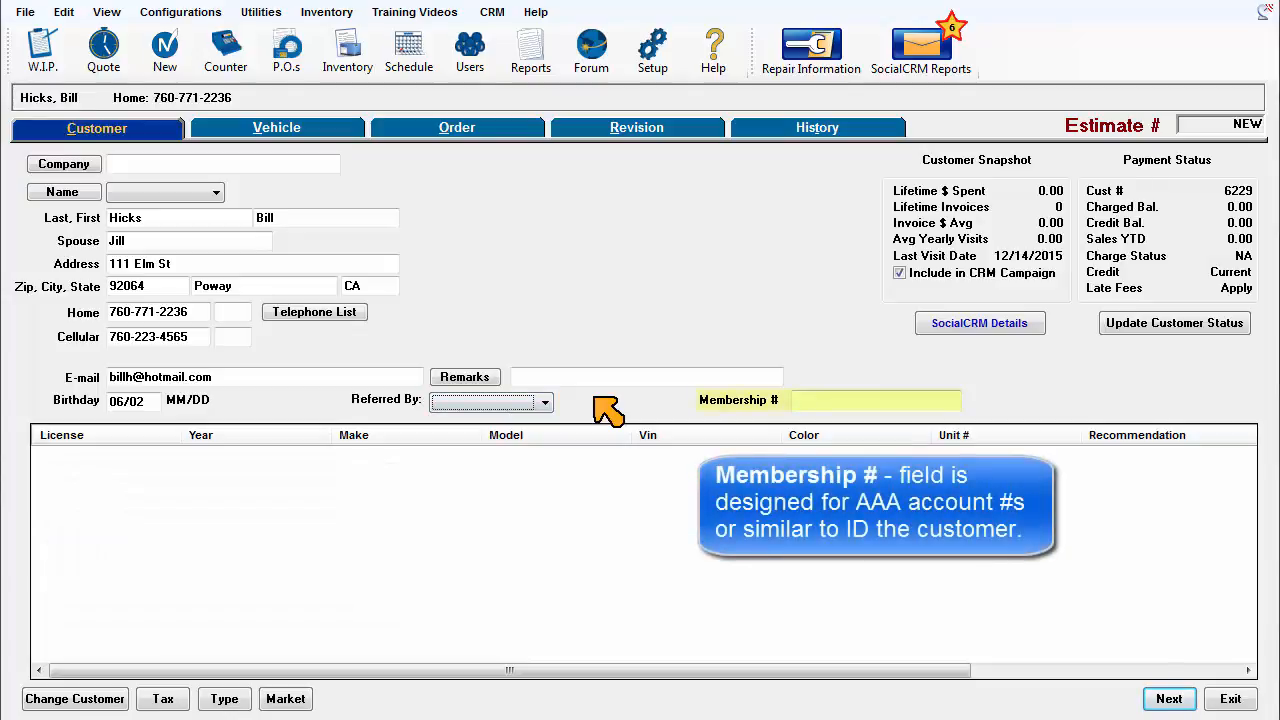
left_click(232, 336)
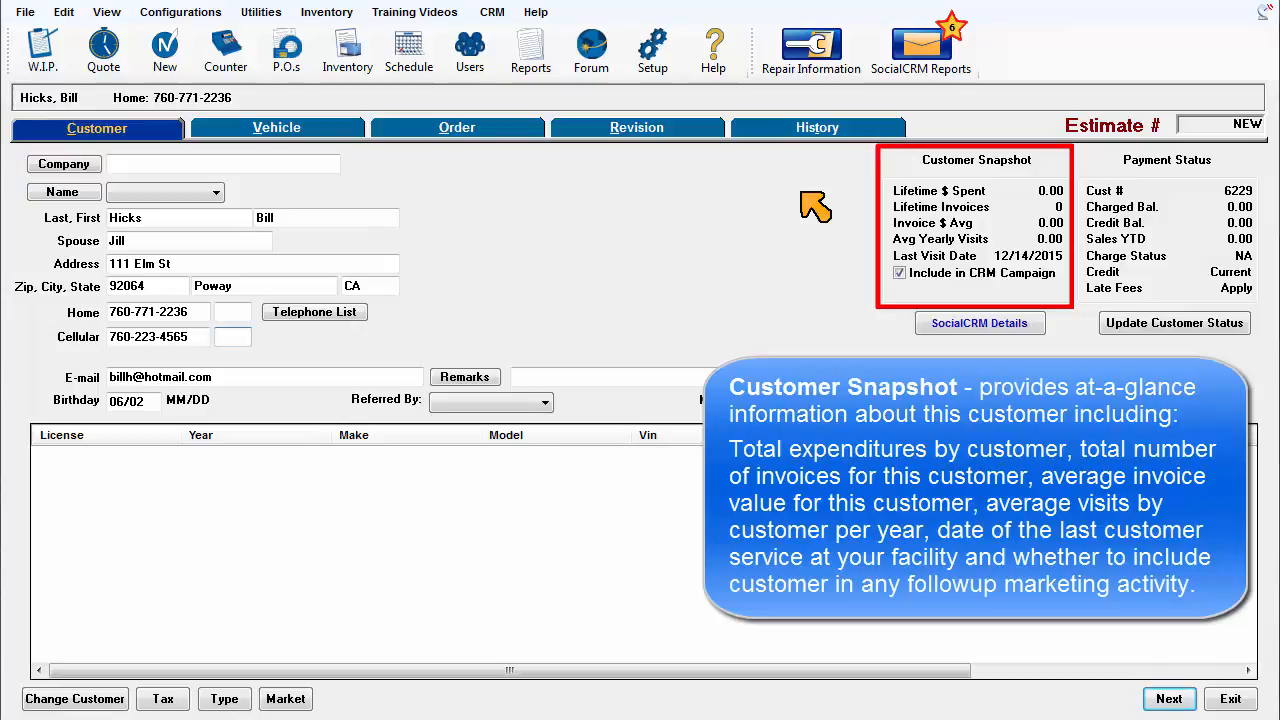
left_click(233, 337)
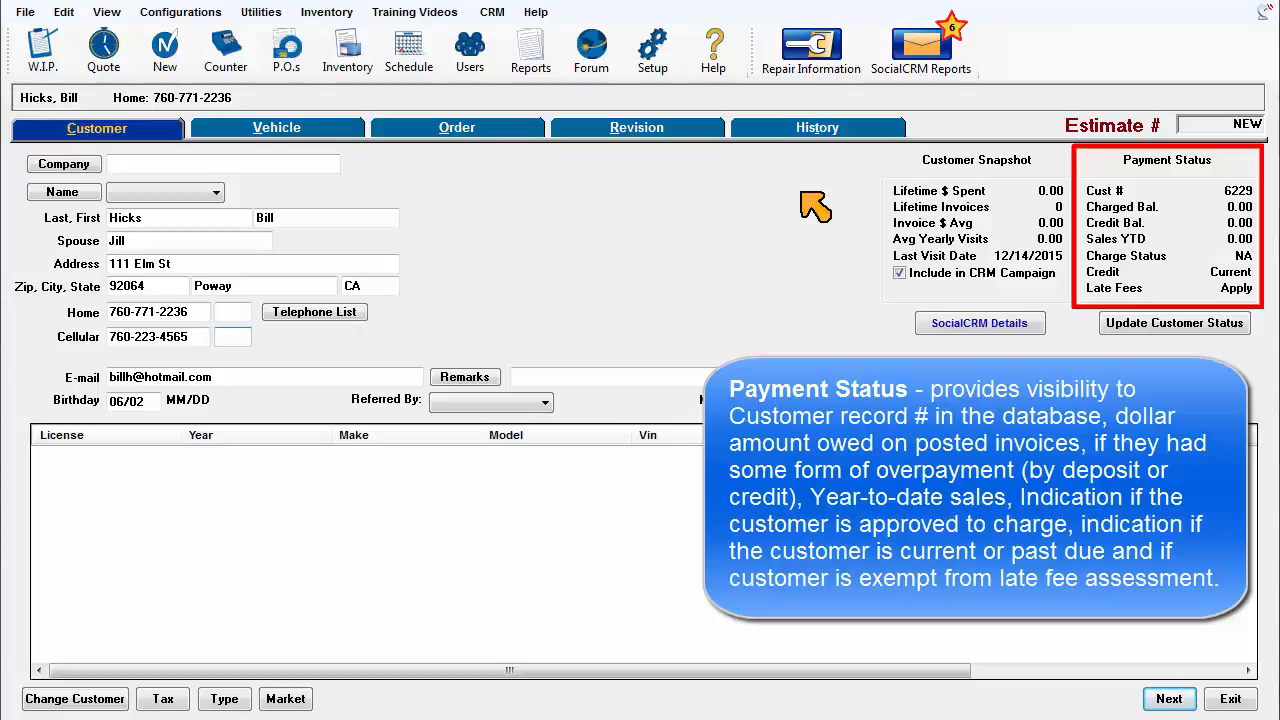
left_click(233, 336)
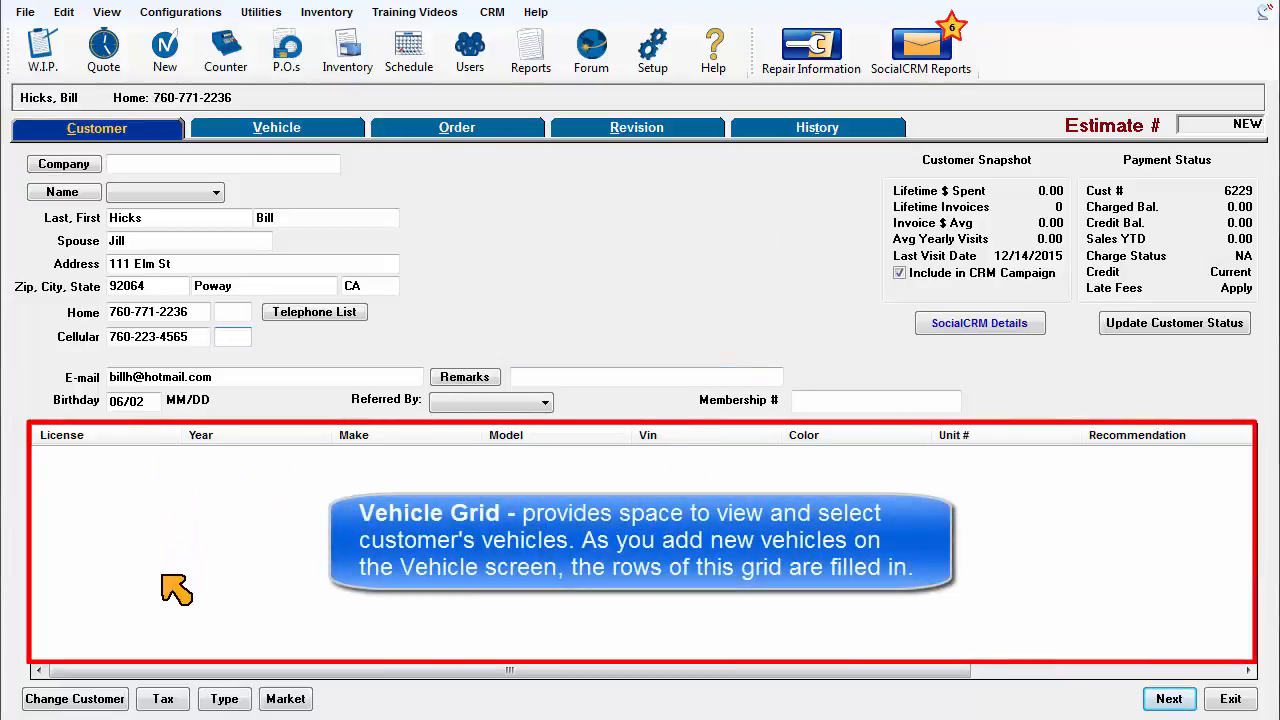
mouse_move(169, 617)
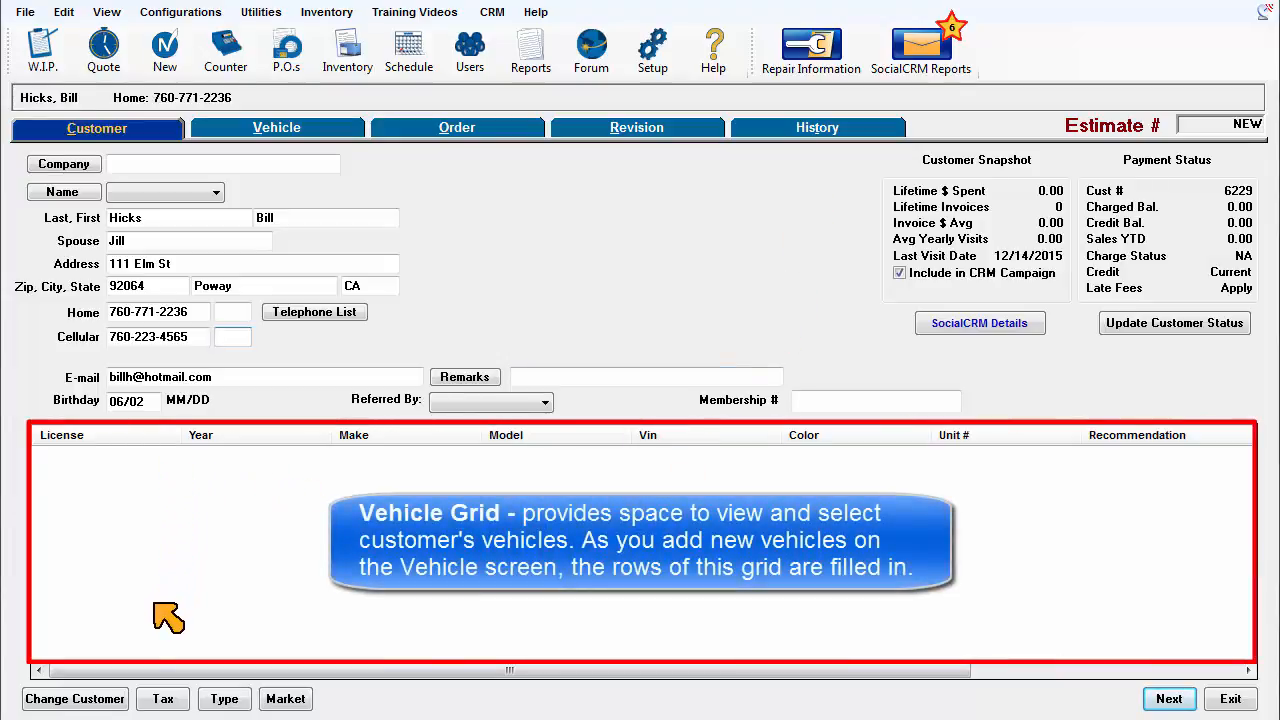
left_click(233, 336)
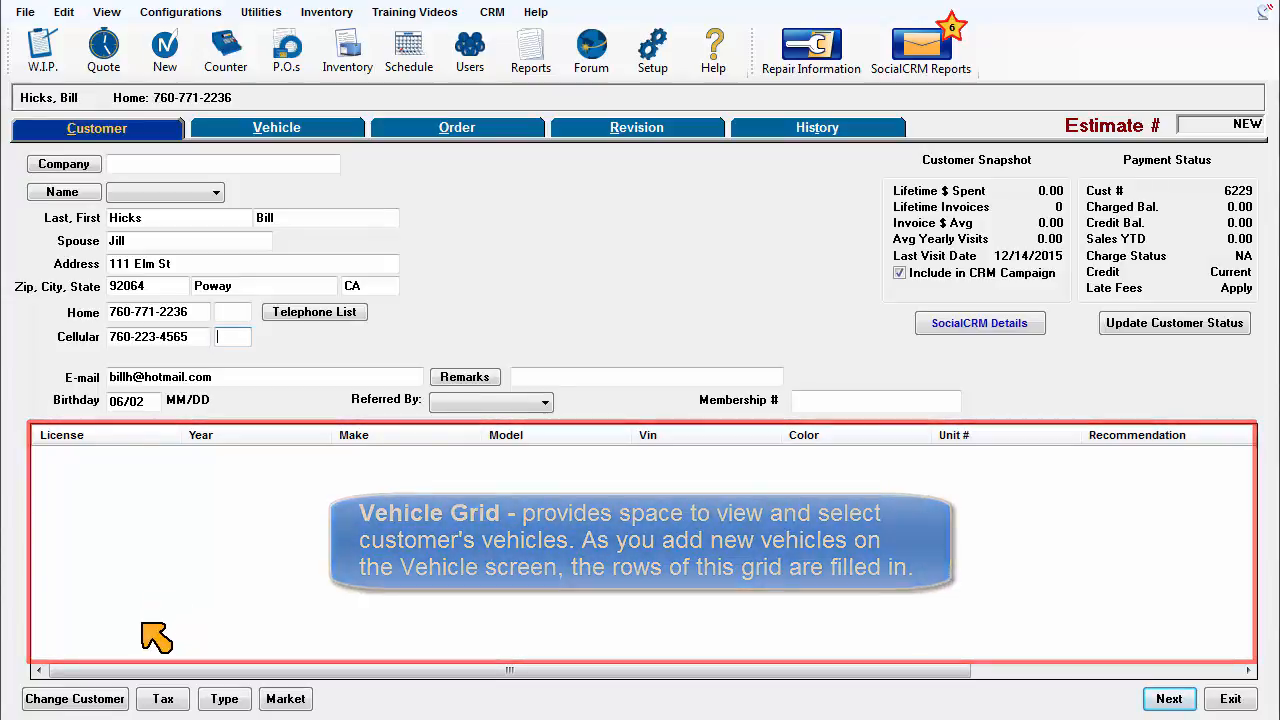
mouse_move(74, 698)
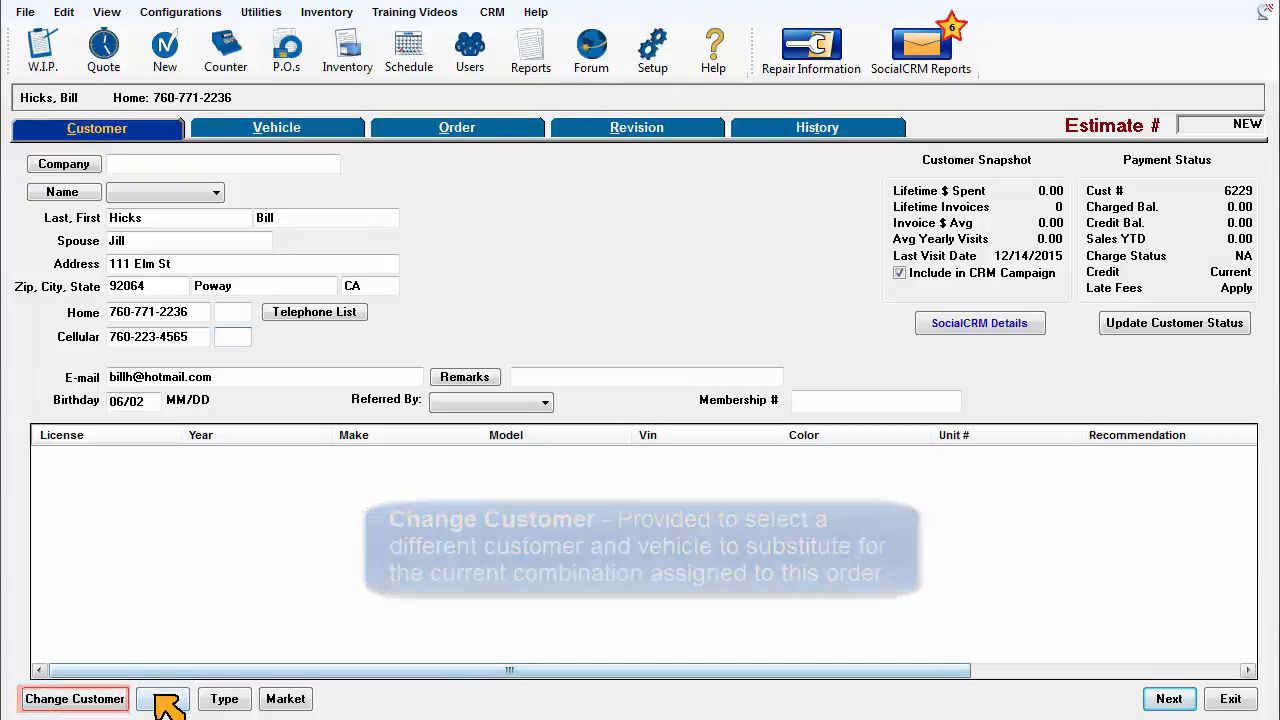
left_click(162, 698)
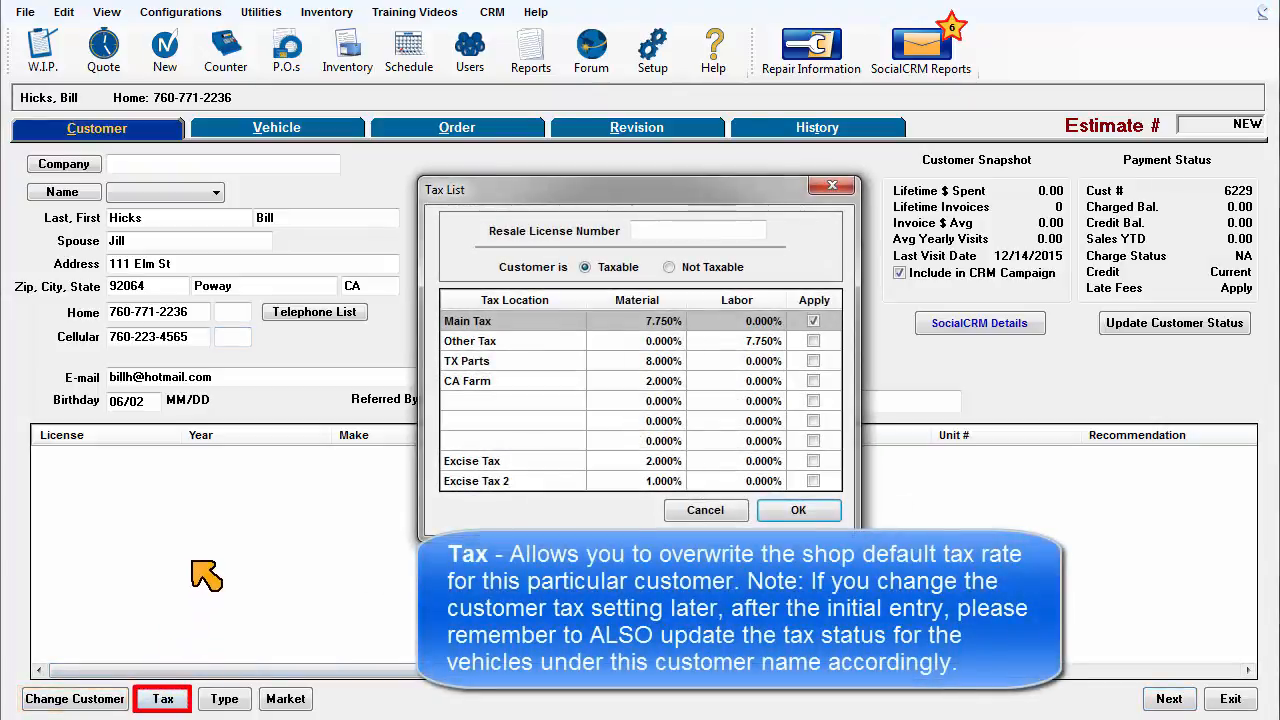
mouse_move(705, 510)
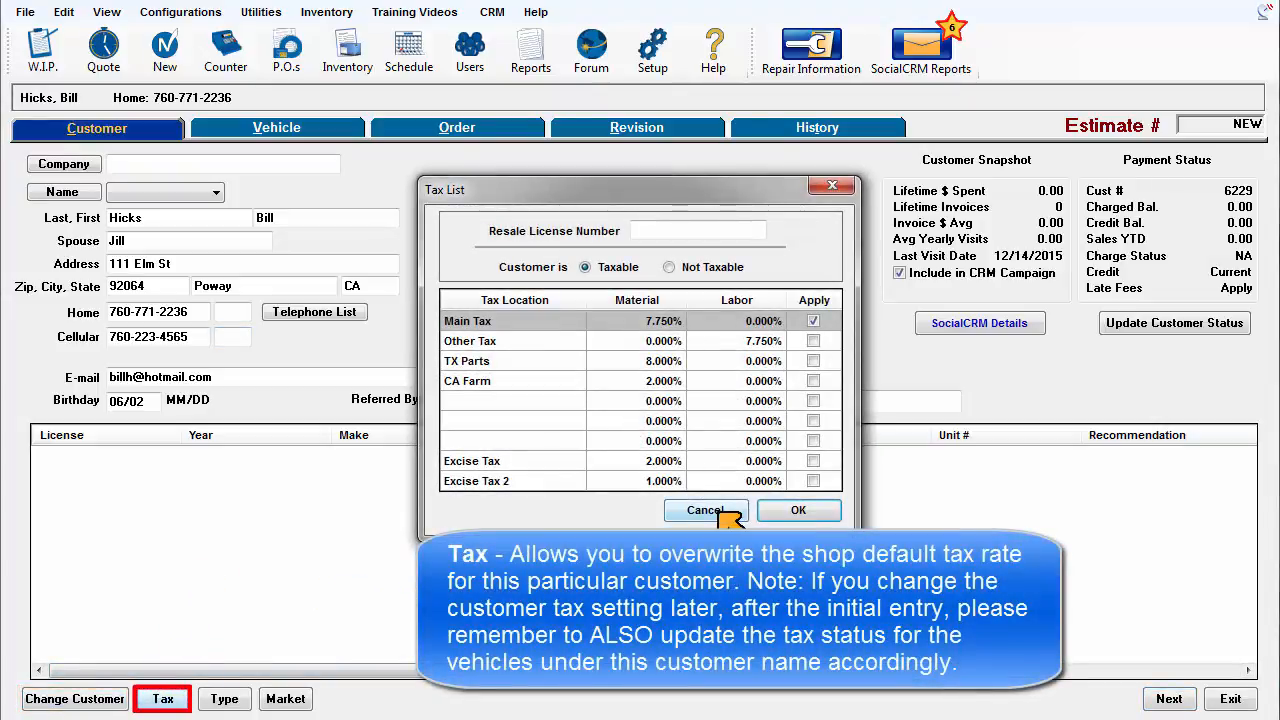
left_click(705, 510)
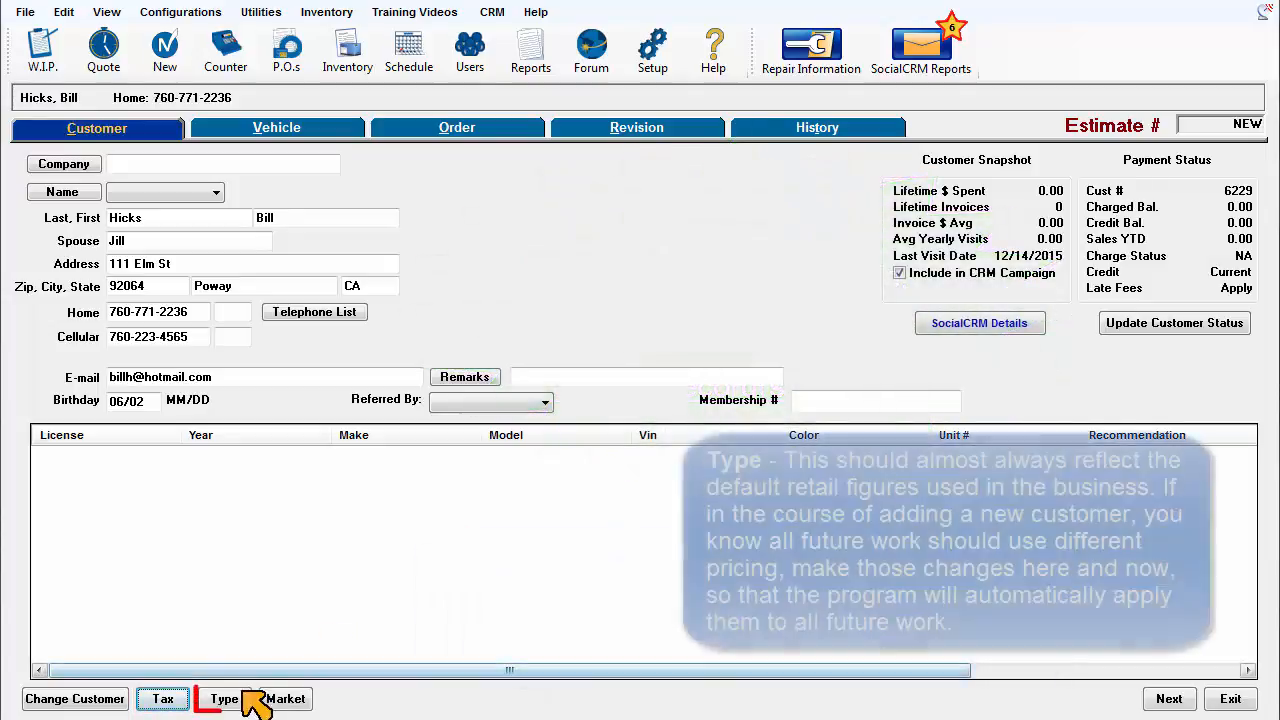
mouse_move(224, 698)
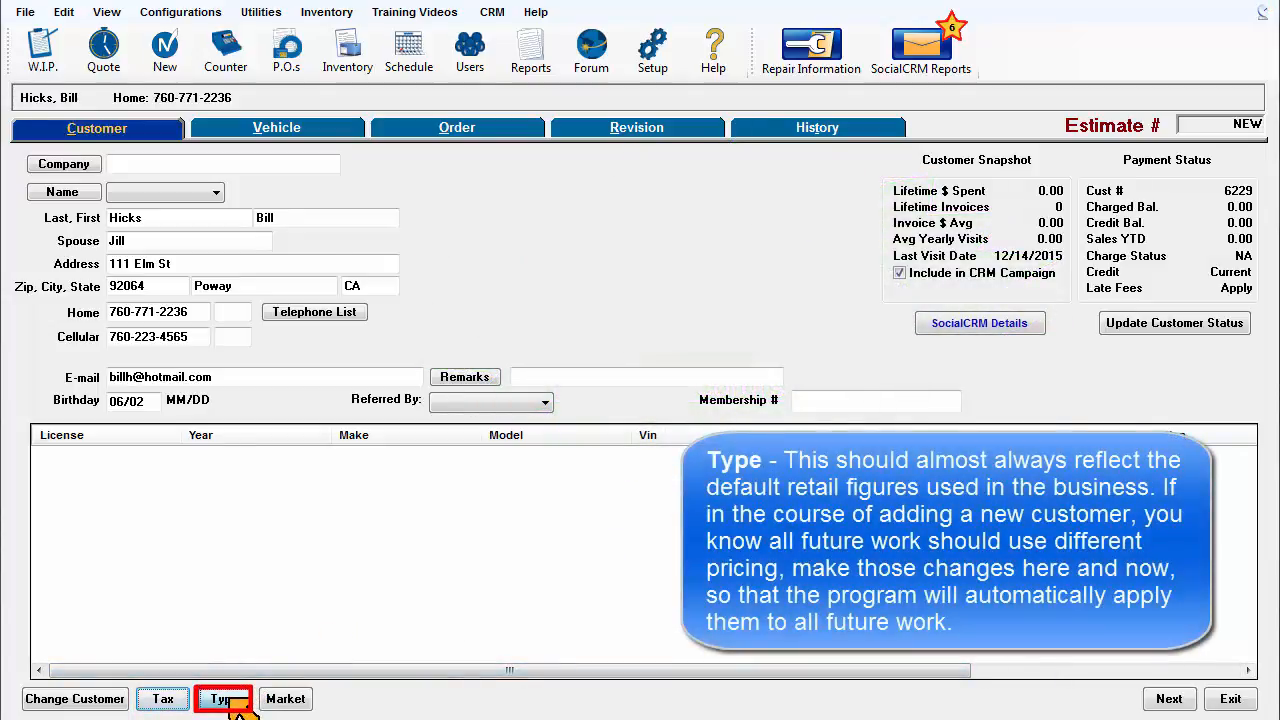
left_click(223, 698)
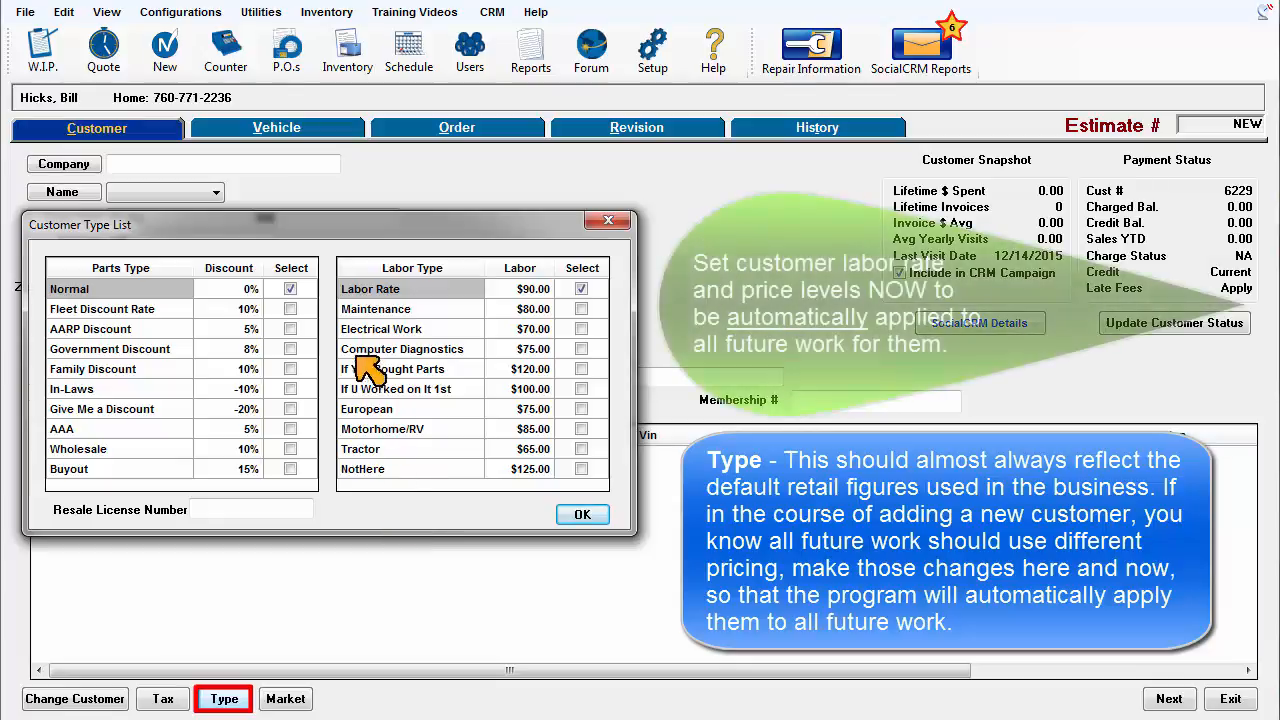
left_click(290, 308)
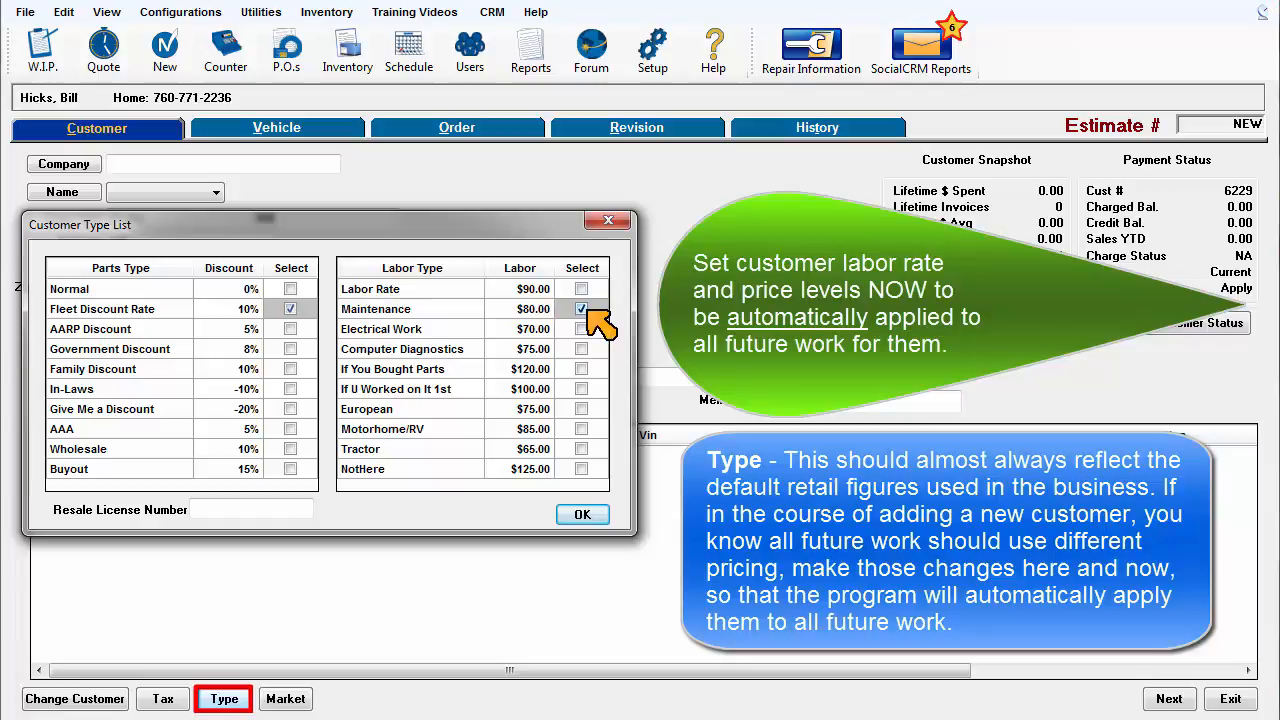
left_click(582, 514)
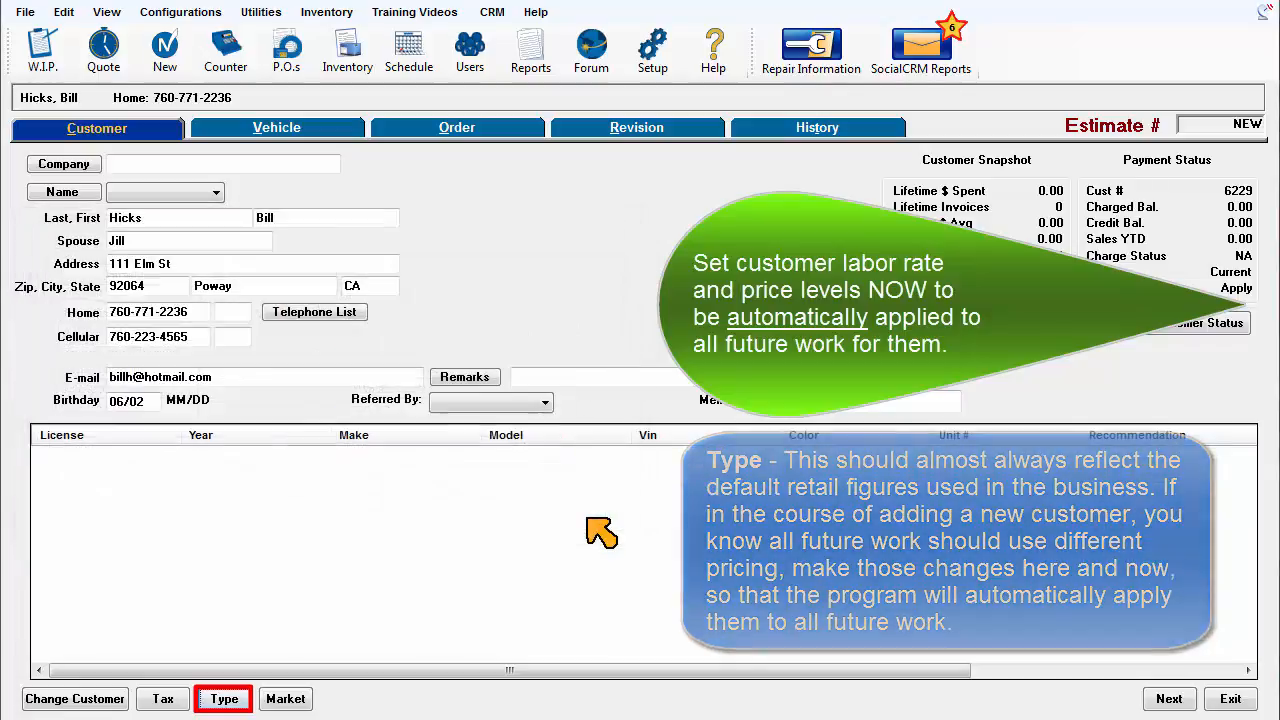